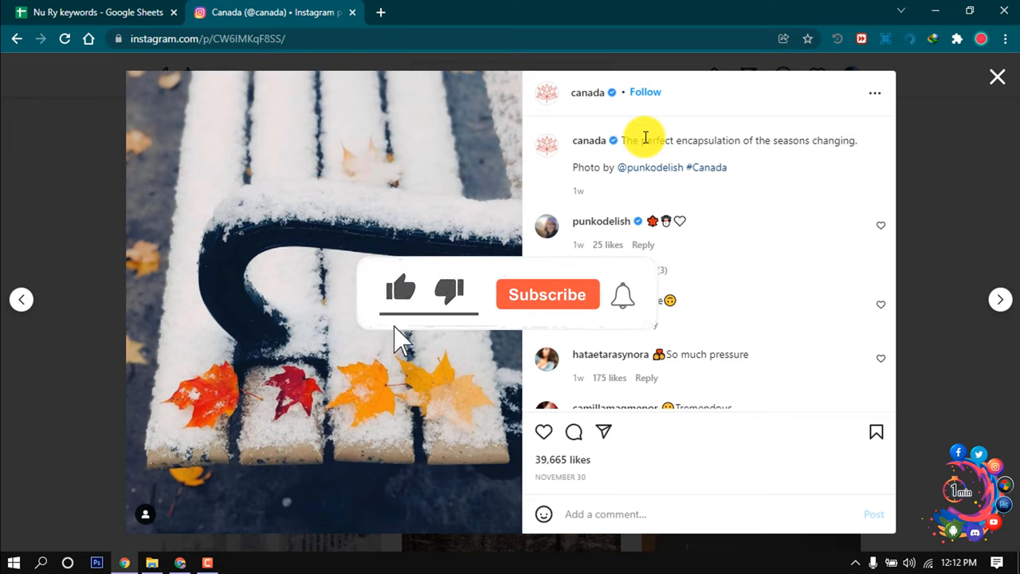
# Step: Open the snowy bench post's options menu showing Copy Link and Embed
pyautogui.click(547, 294)
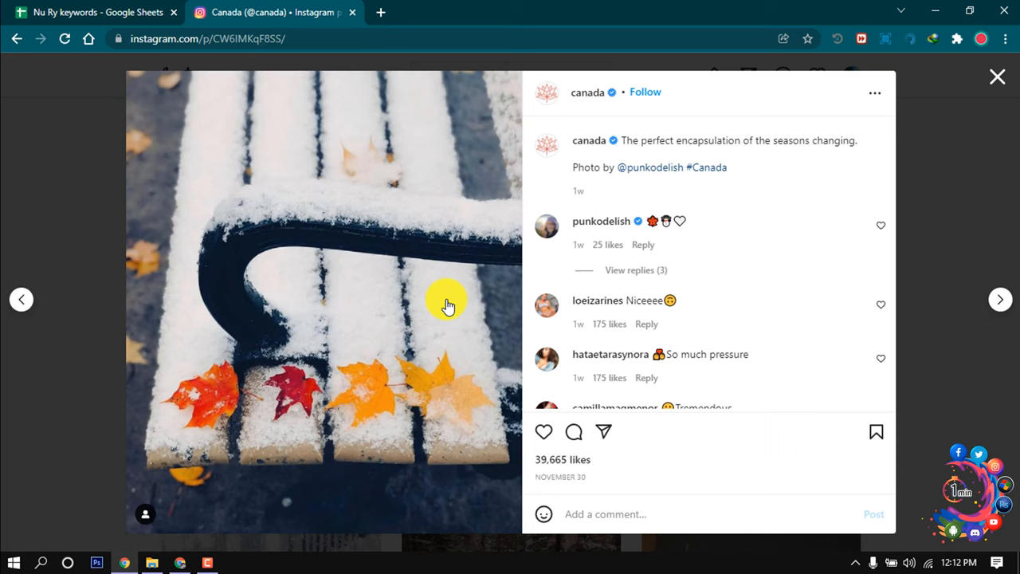
pyautogui.moveTo(874, 92)
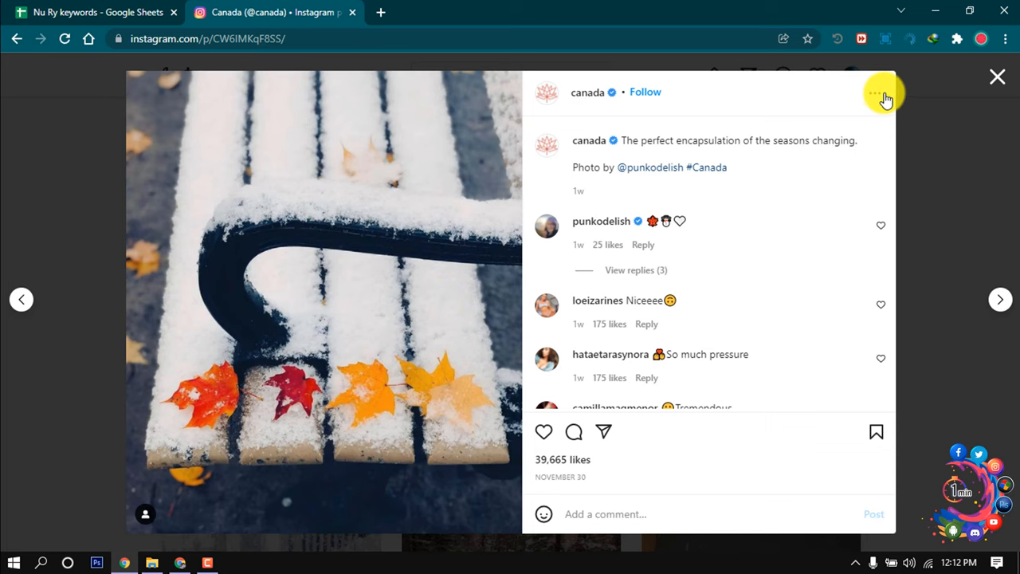
pyautogui.click(875, 91)
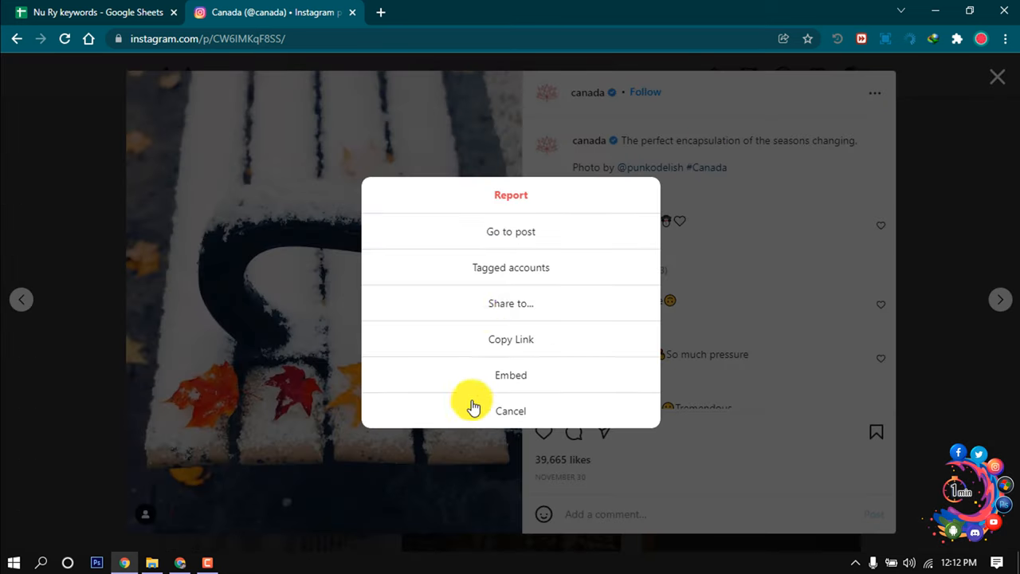
pyautogui.moveTo(293, 219)
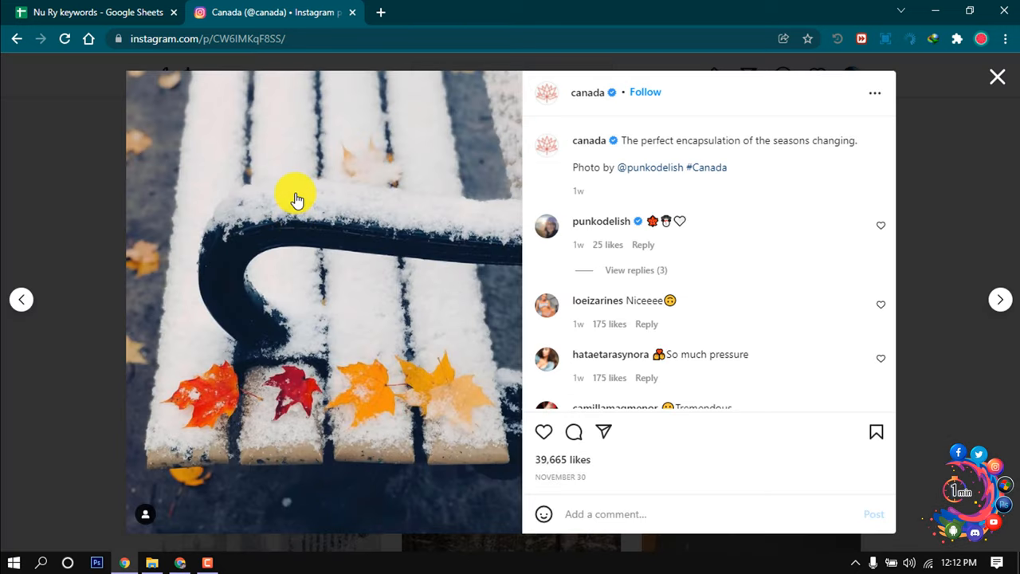
pyautogui.rightClick(296, 198)
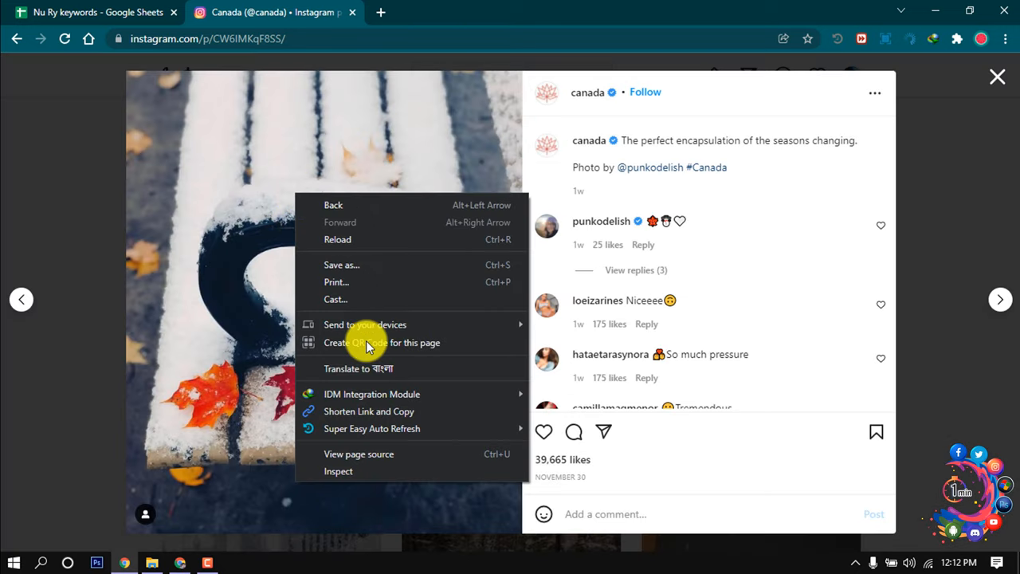
pyautogui.moveTo(384, 272)
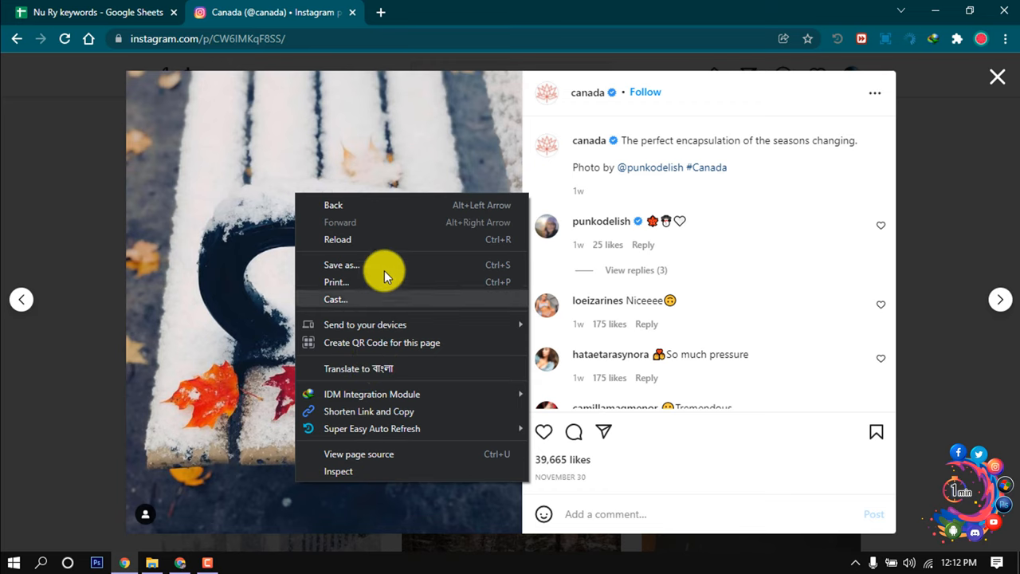
pyautogui.moveTo(694, 82)
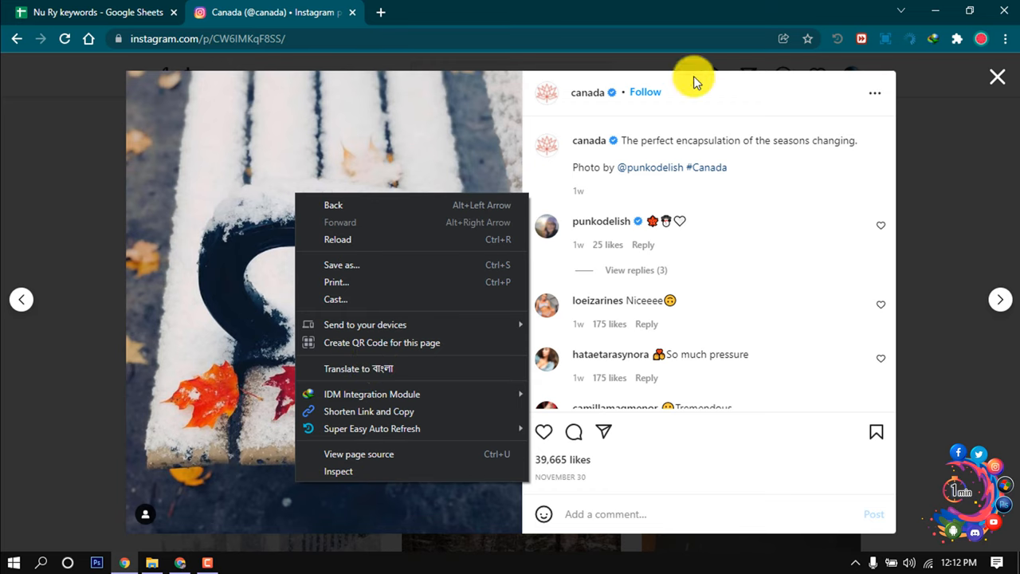
pyautogui.click(422, 263)
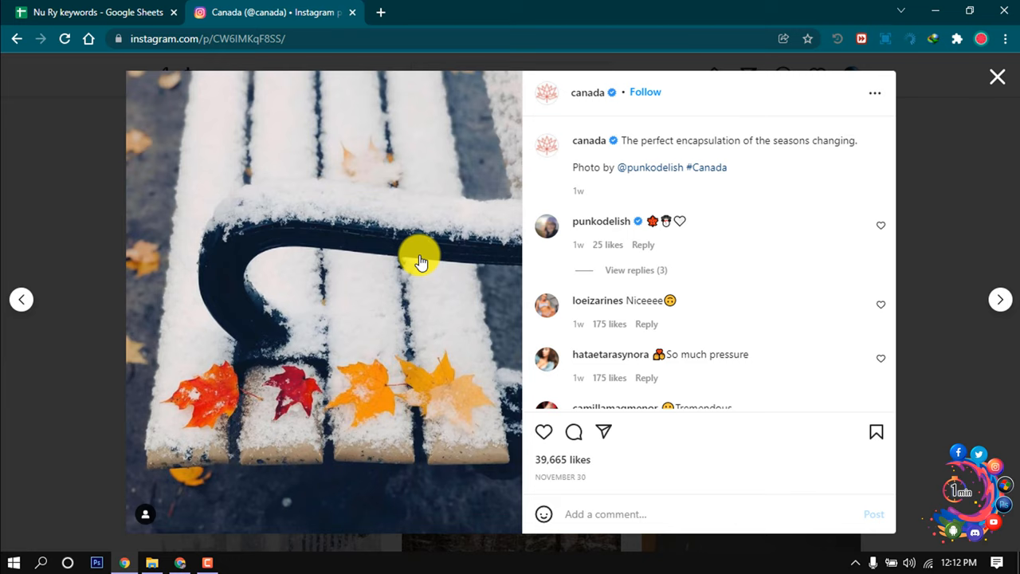
pyautogui.moveTo(413, 283)
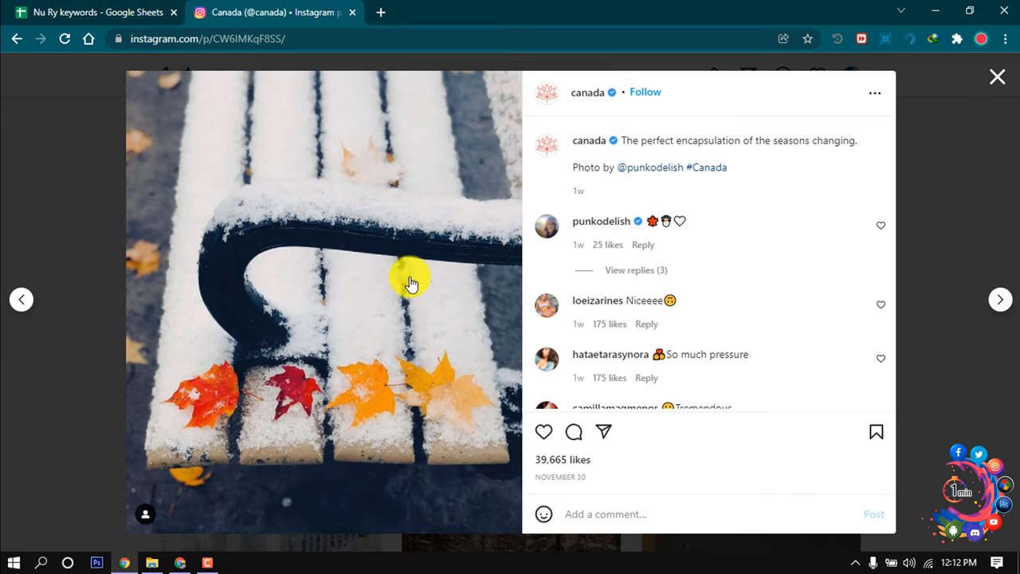
pyautogui.moveTo(416, 284)
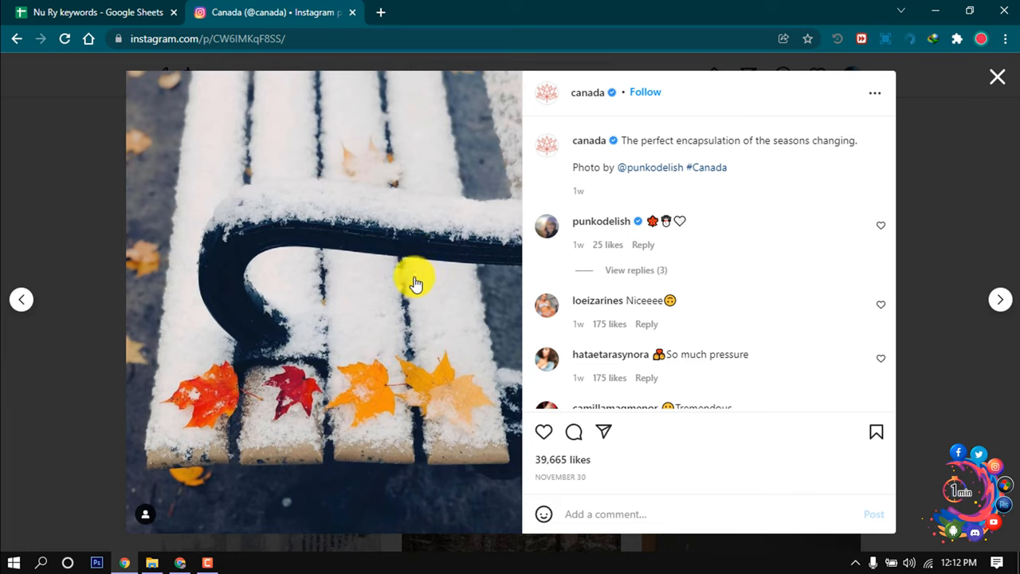
pyautogui.moveTo(873, 98)
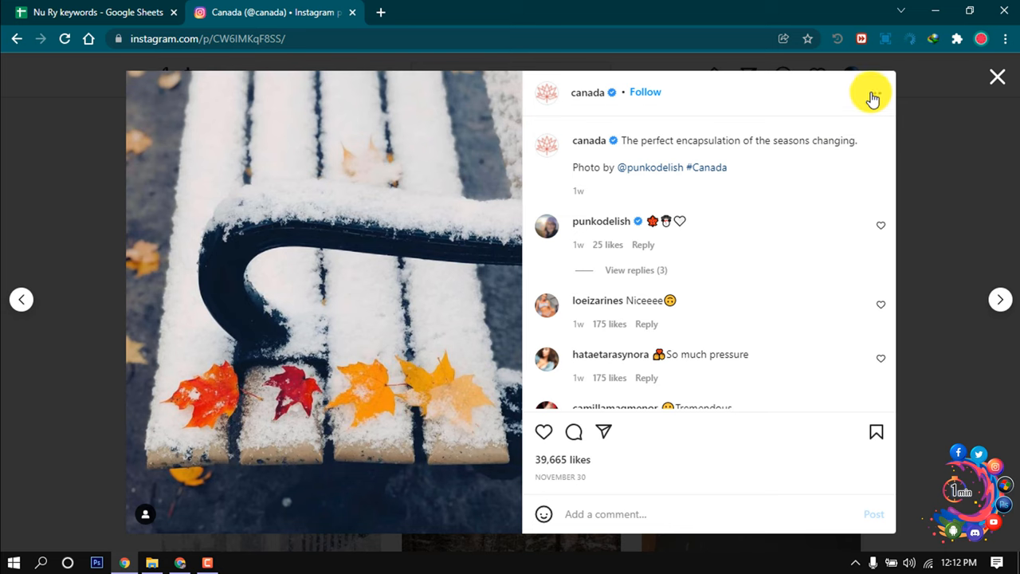
pyautogui.click(875, 92)
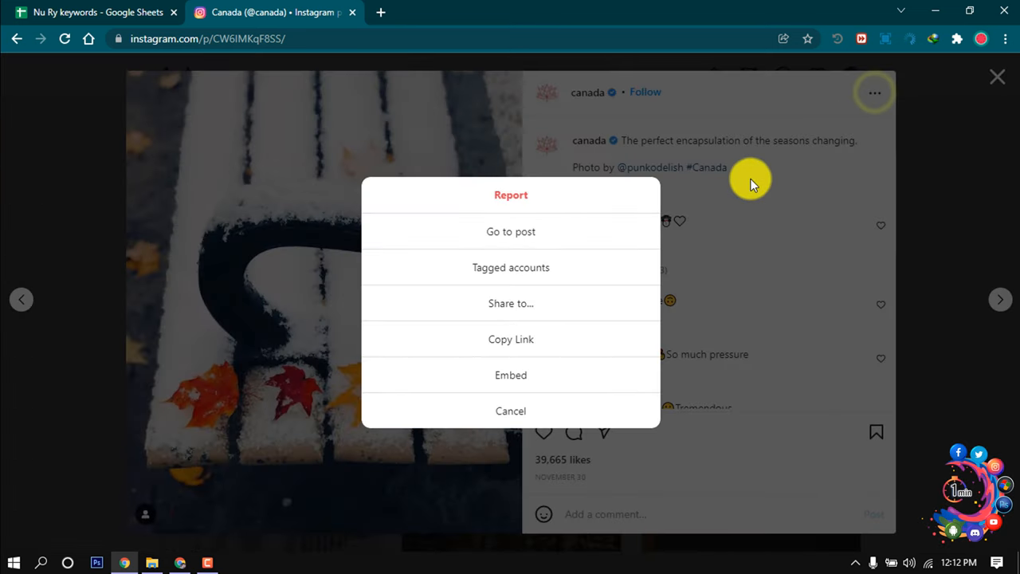
pyautogui.moveTo(511, 339)
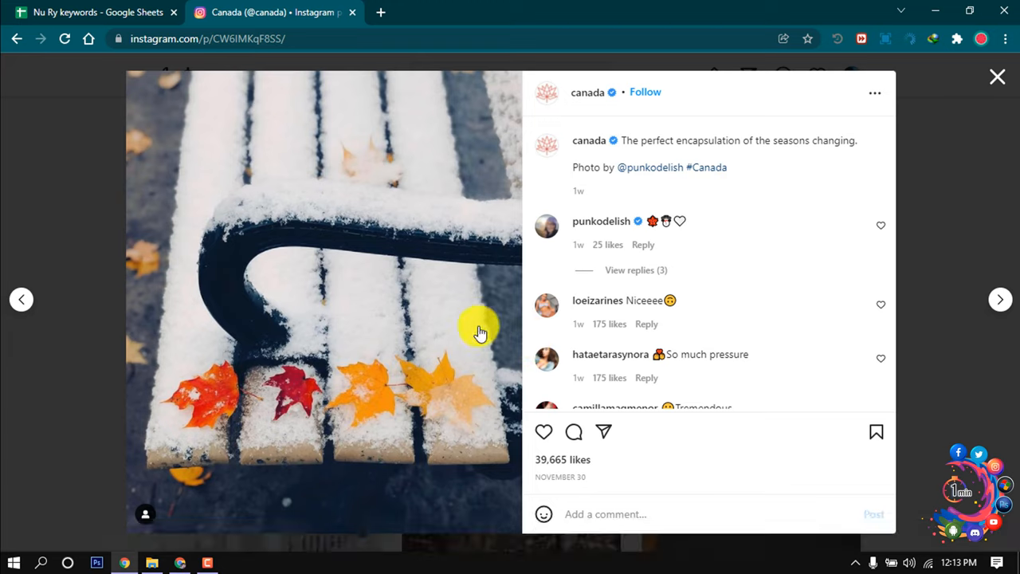
pyautogui.moveTo(390, 275)
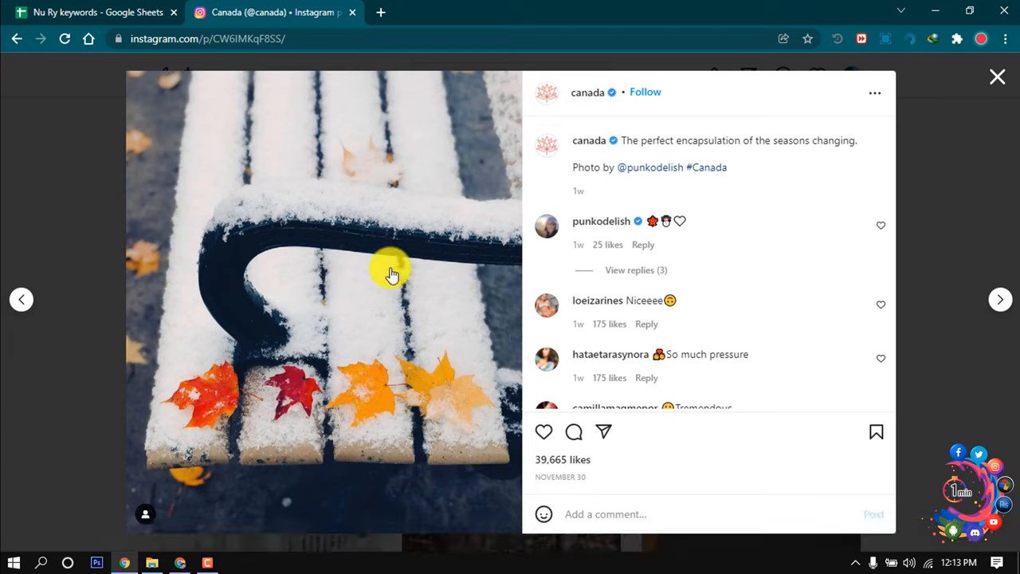
pyautogui.moveTo(381, 11)
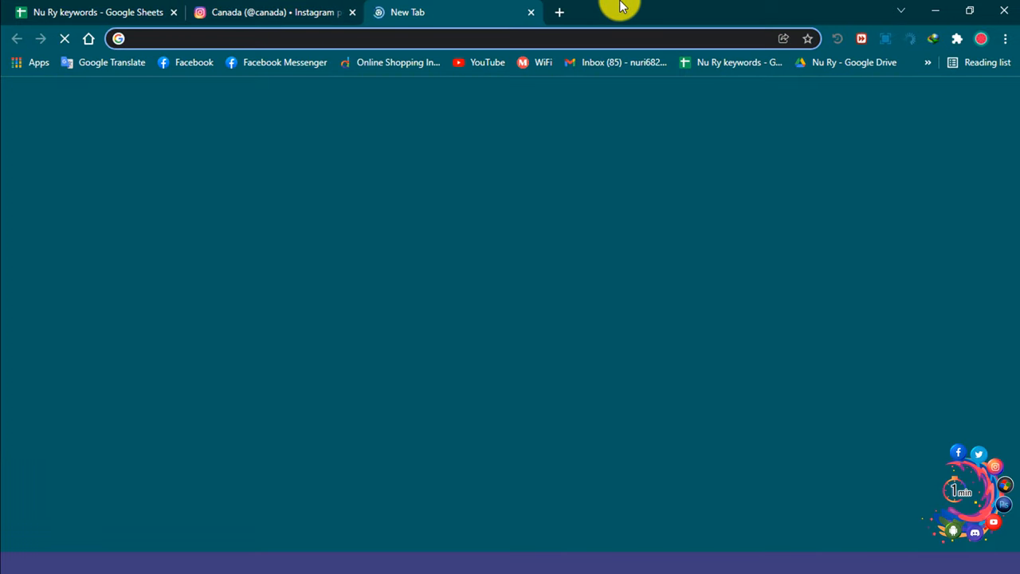
# Step: Search 'downloadgram', paste the Canada post link on downloadgram.org and press Download Now
pyautogui.write('downloadgram.org')
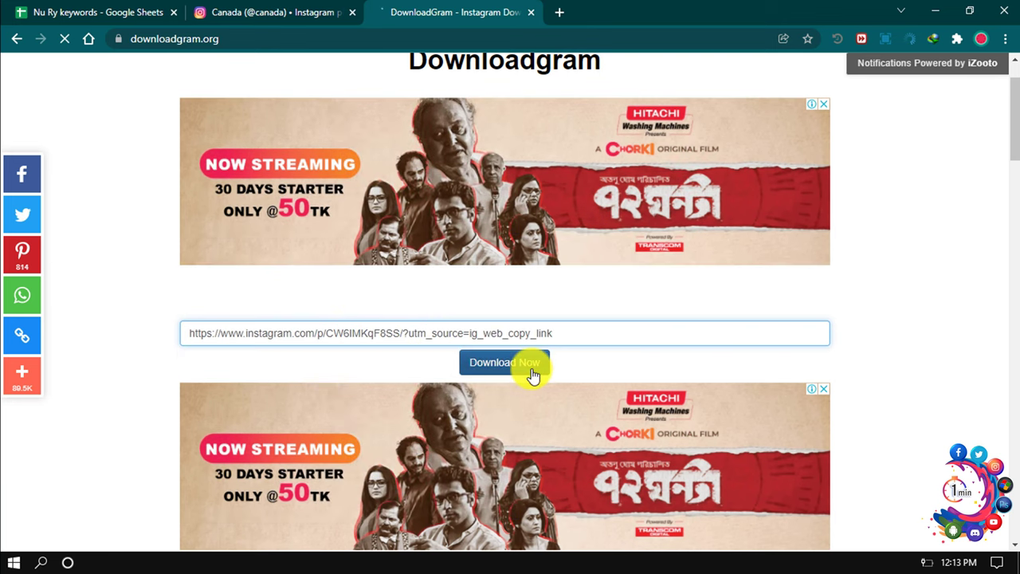
pyautogui.click(504, 362)
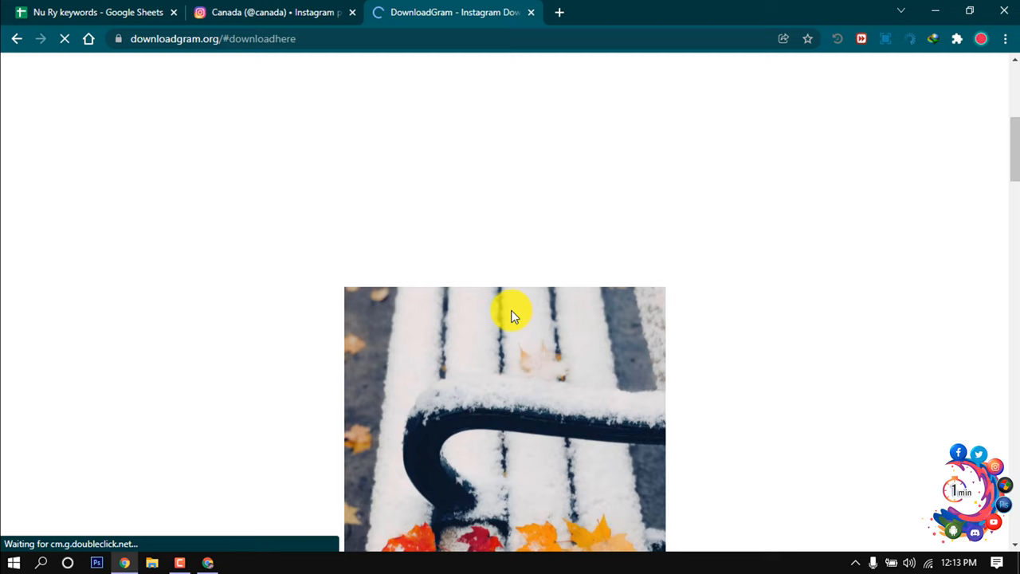
# Step: Download the snowy bench photo as a JPG from the preview's DOWNLOAD link
pyautogui.scroll(-3)
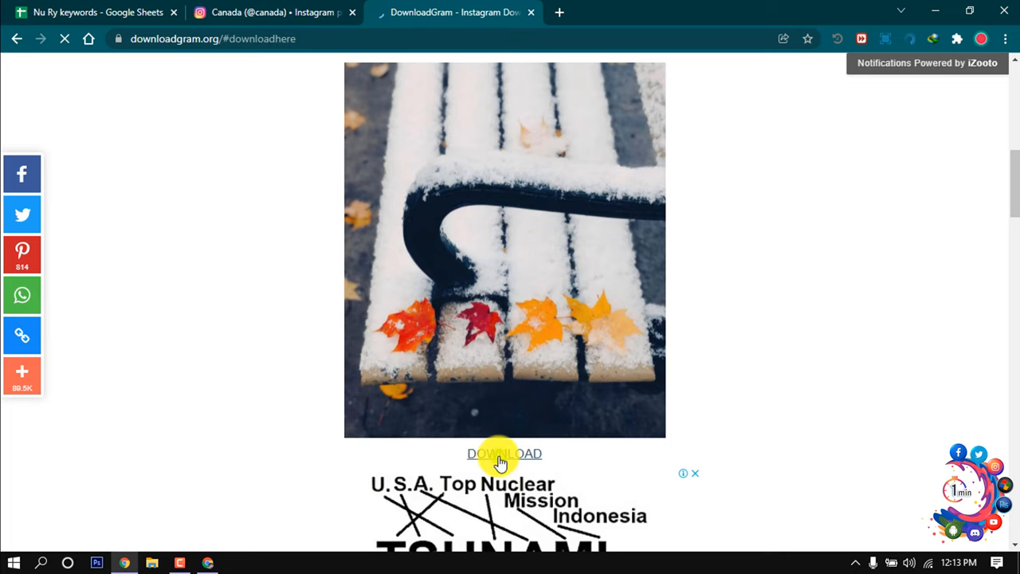
pyautogui.click(504, 454)
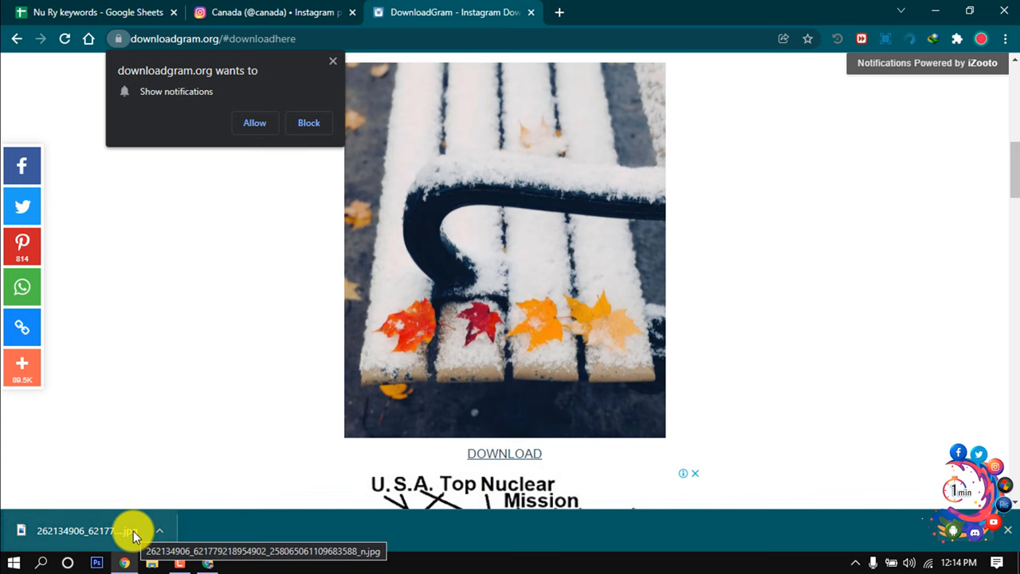
pyautogui.moveTo(151, 563)
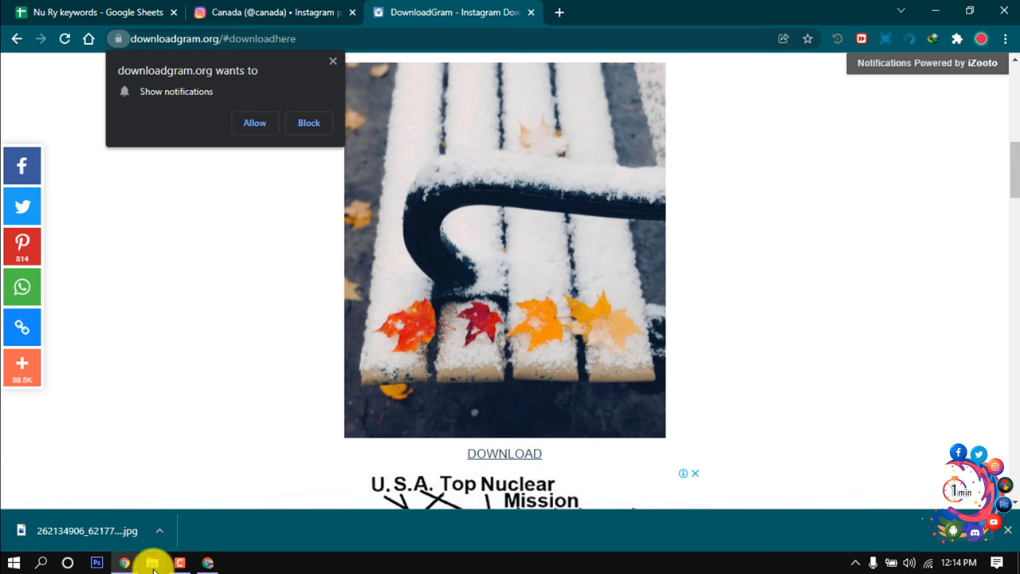
pyautogui.click(151, 562)
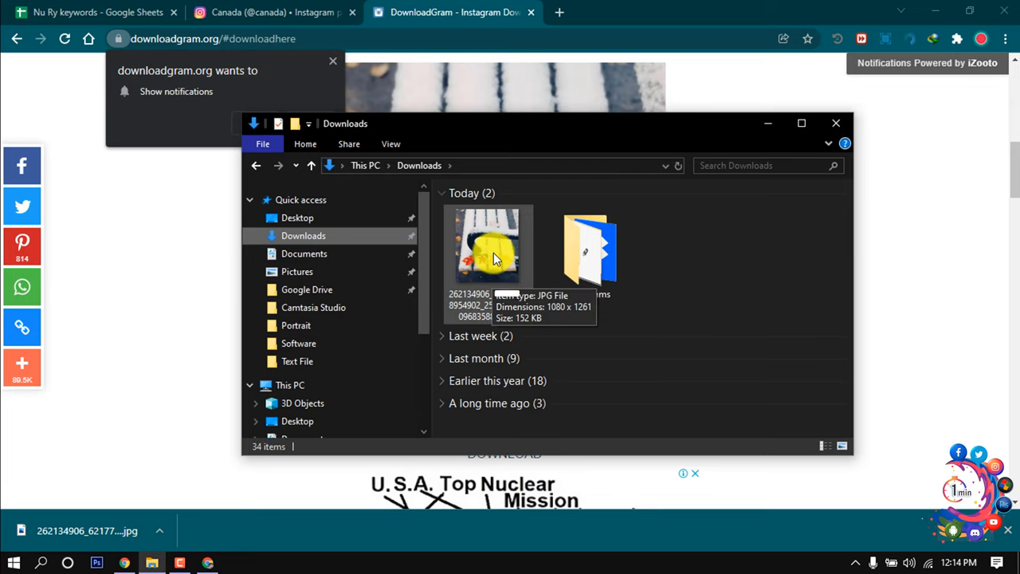
pyautogui.click(835, 123)
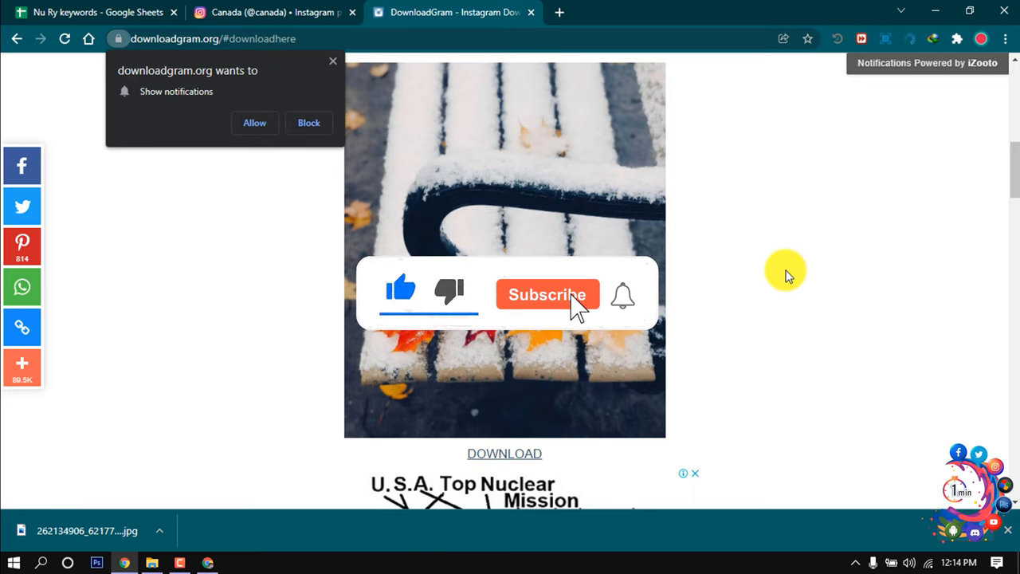
pyautogui.click(548, 294)
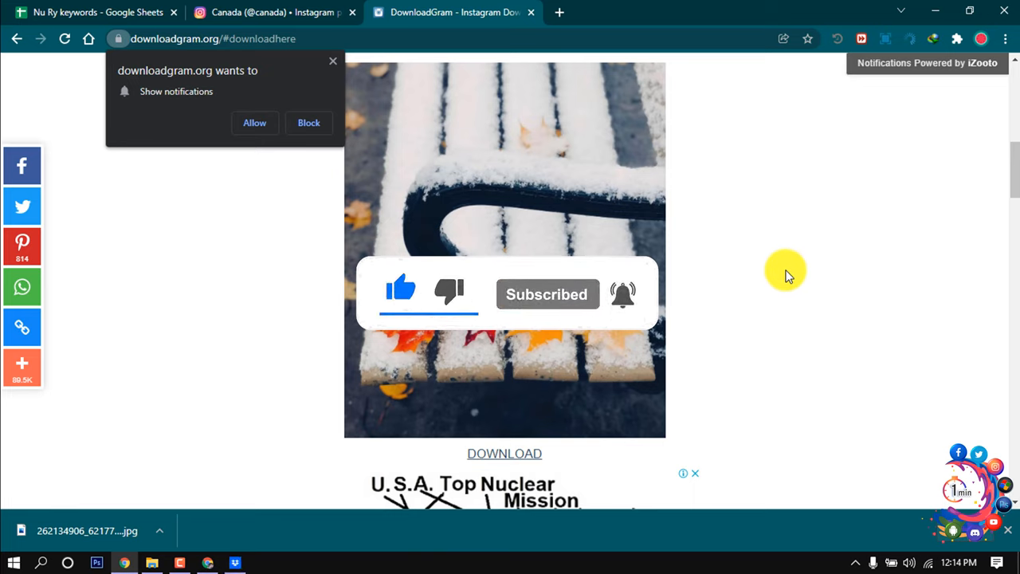